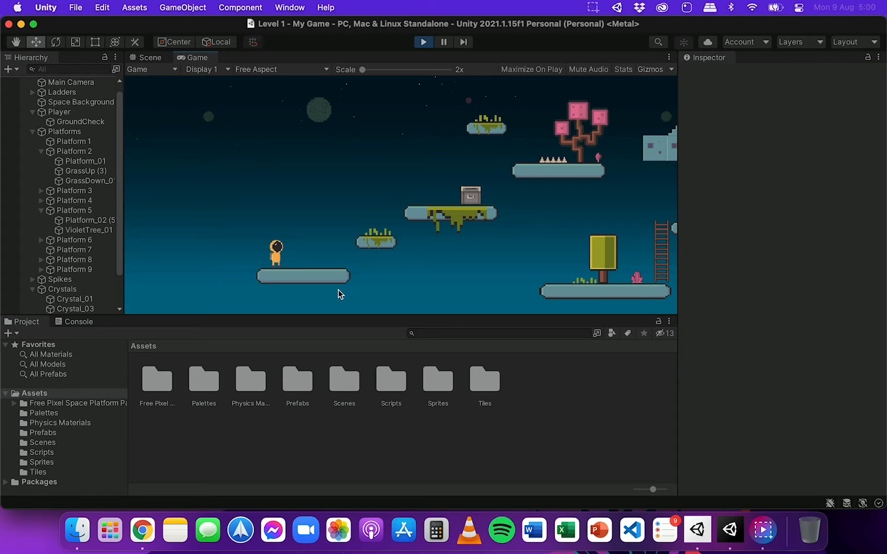
mouse_move(382, 284)
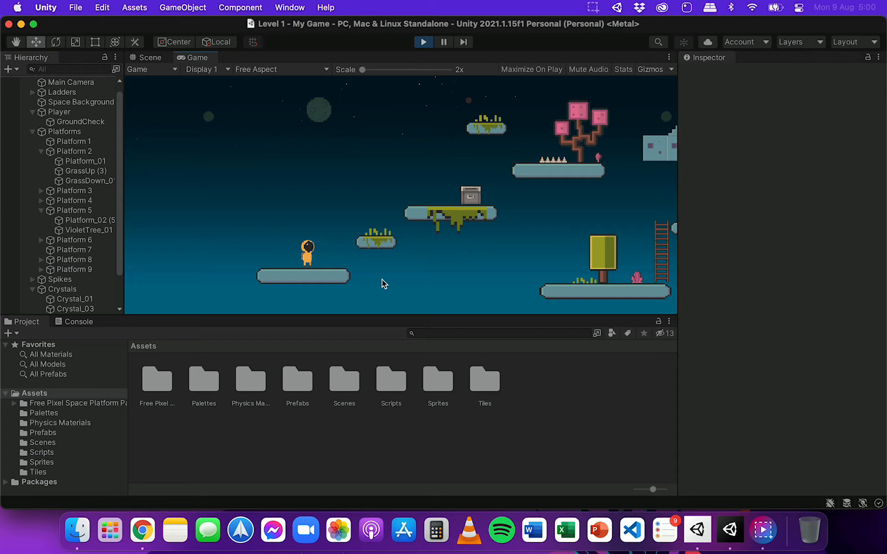
- Stop the game test and return to editing the Level 1 scene
left_click(150, 57)
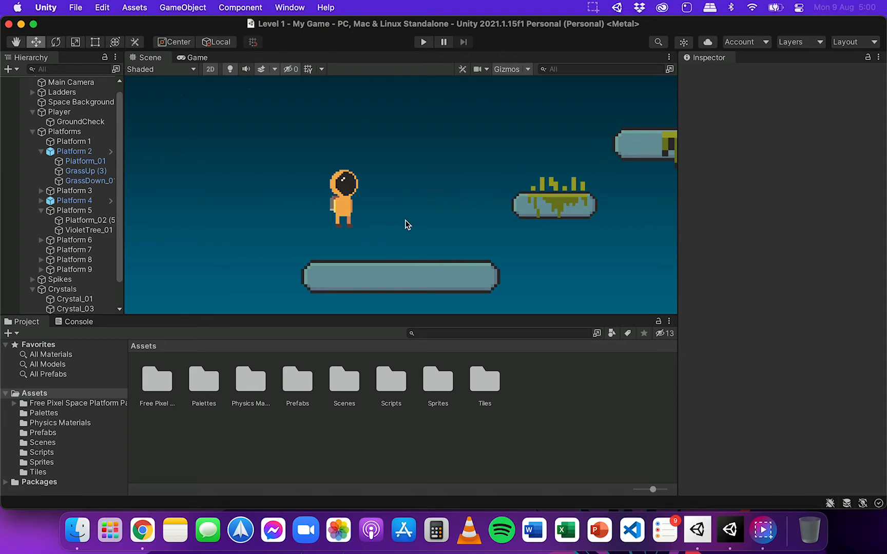
mouse_move(516, 245)
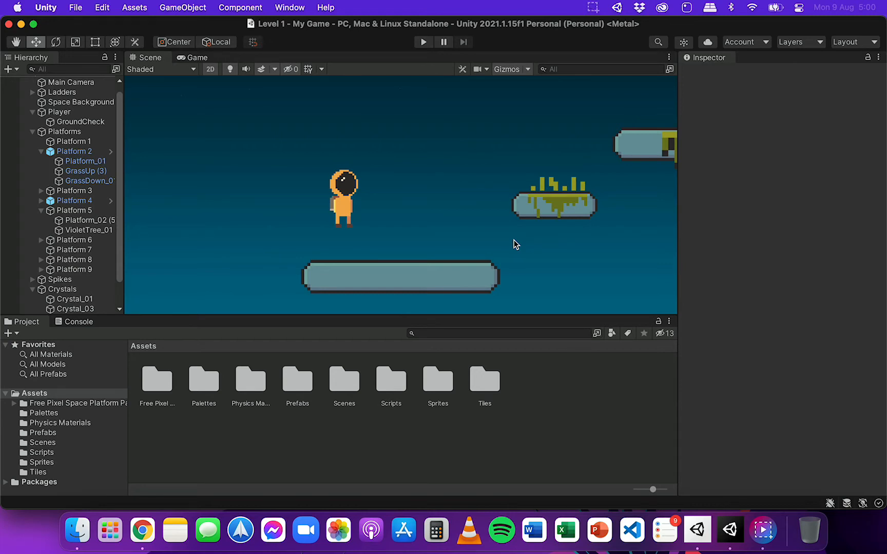
mouse_move(349, 190)
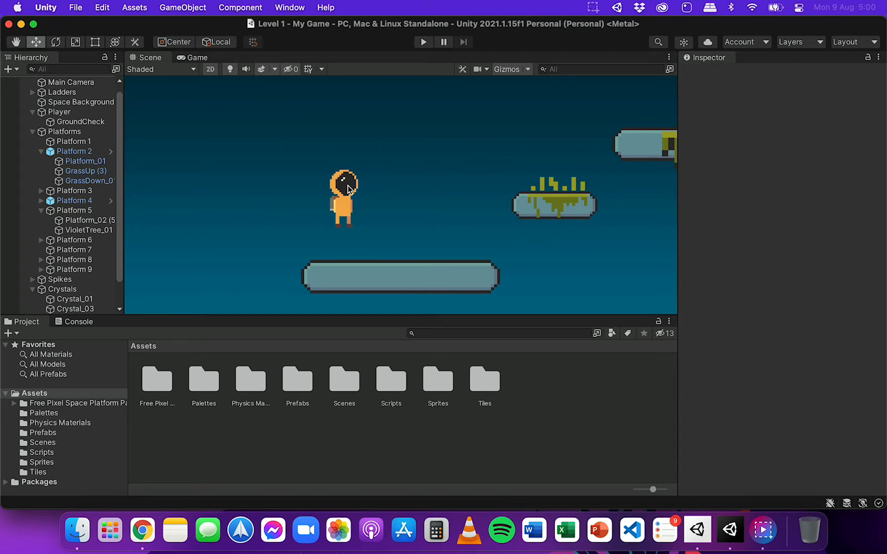
- Select the Player and scroll the Inspector to its Polygon Collider 2D, which has no material
left_click(343, 195)
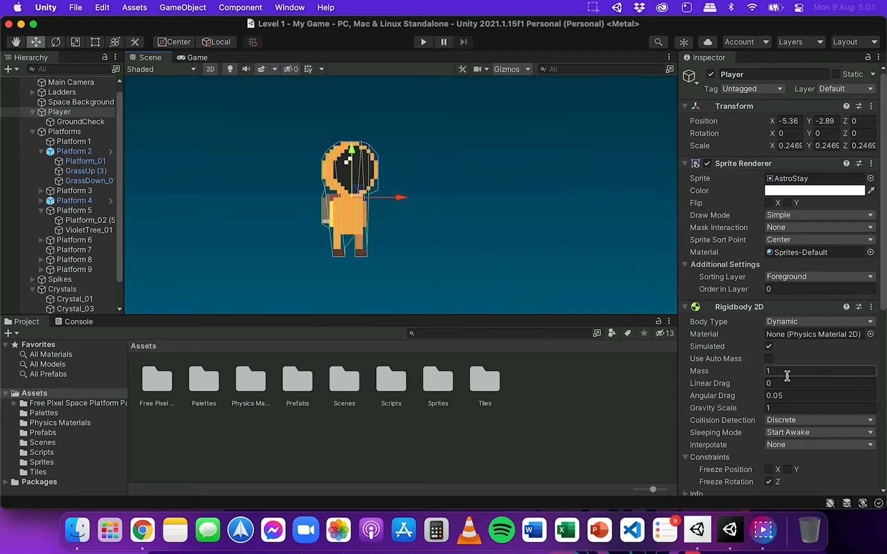
scroll("down", 3)
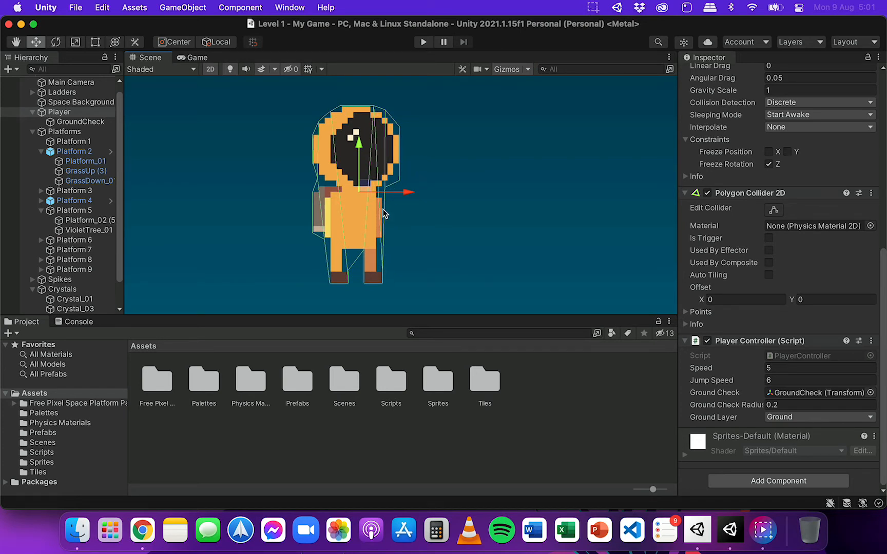
mouse_move(407, 183)
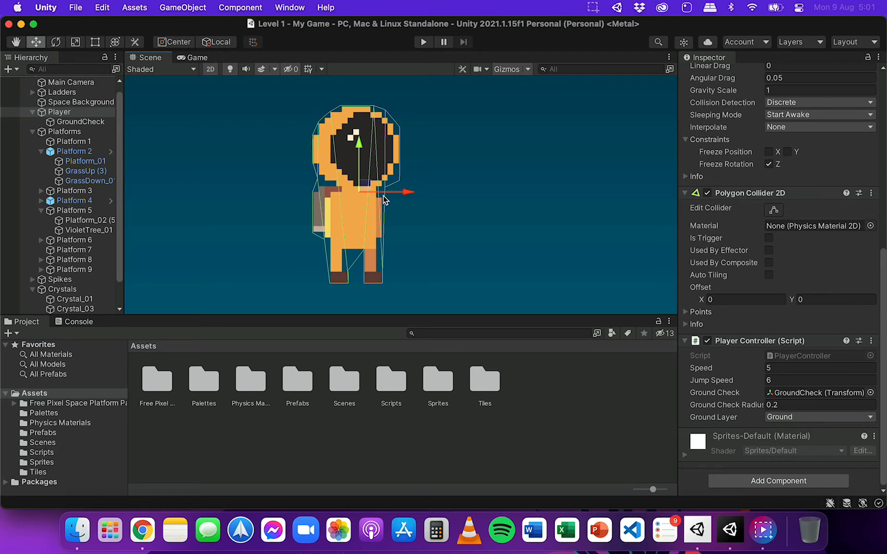
mouse_move(393, 226)
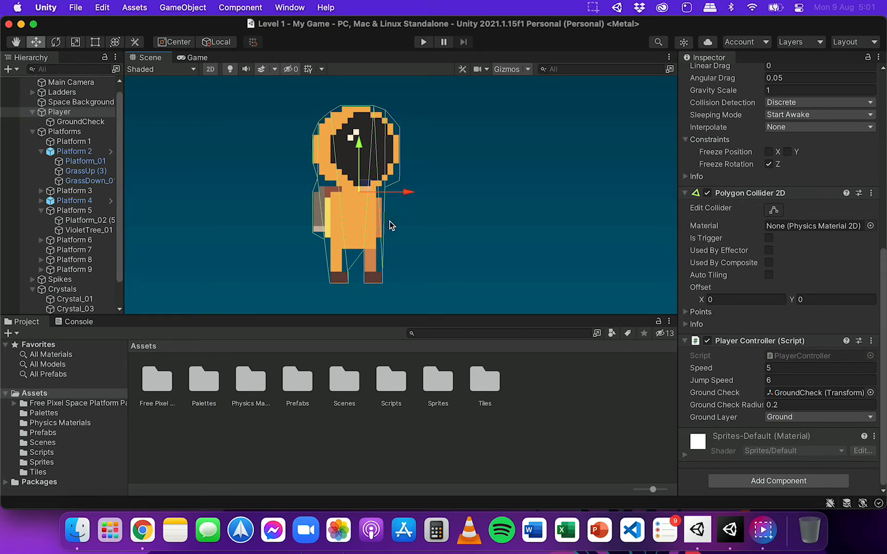
mouse_move(388, 191)
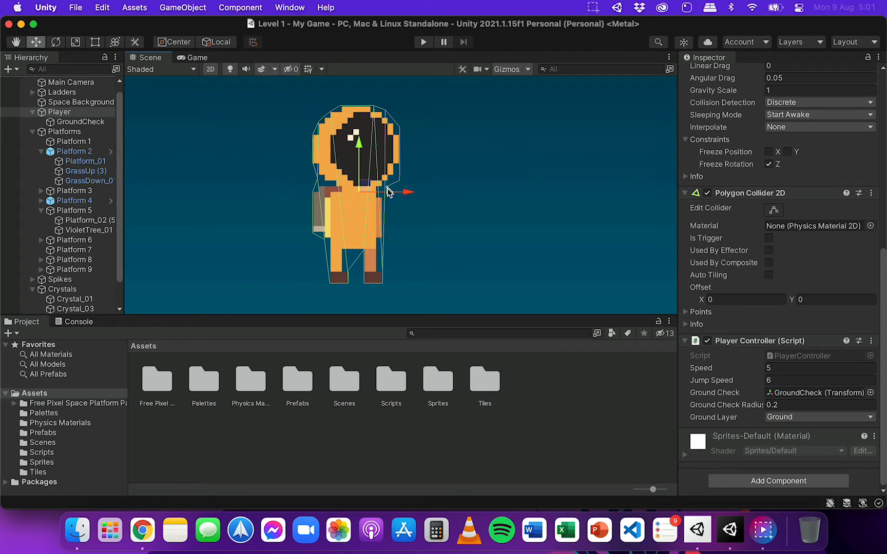
mouse_move(547, 210)
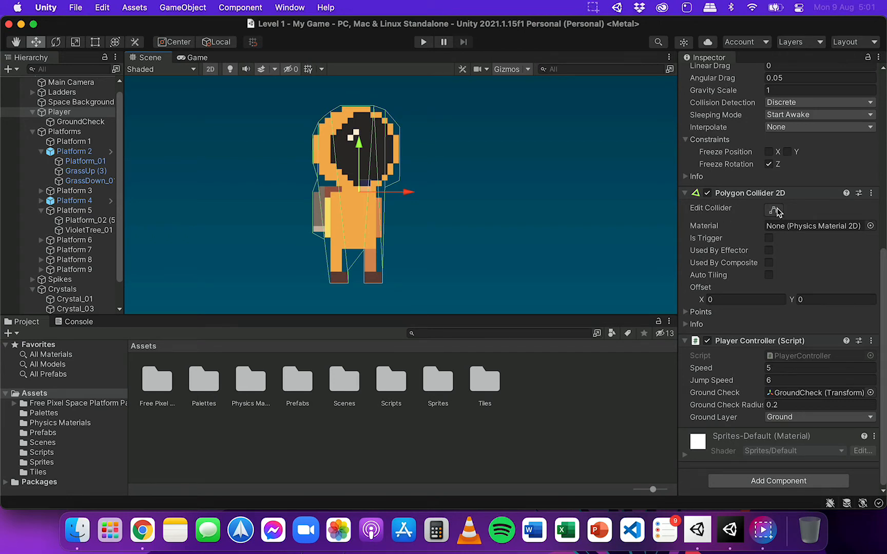
- Enter Edit Collider mode to view the Player's polygon collider points
left_click(773, 210)
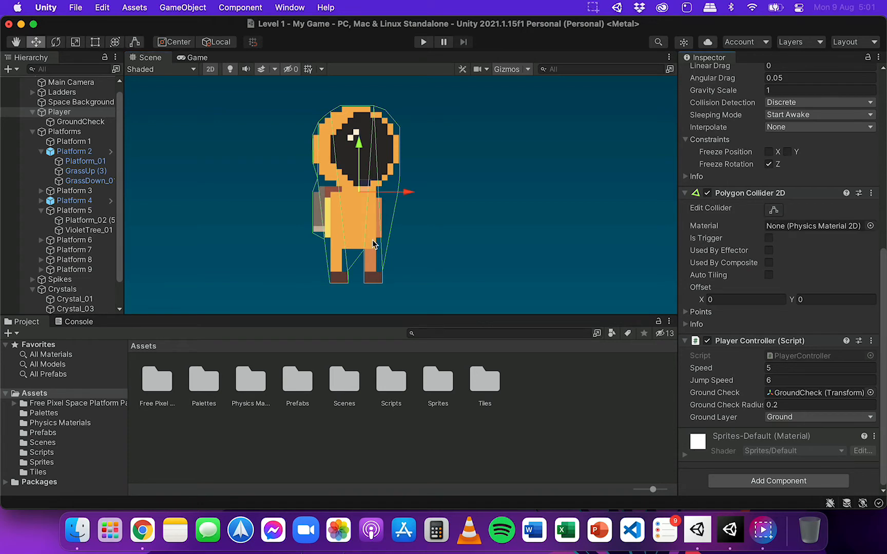
mouse_move(368, 177)
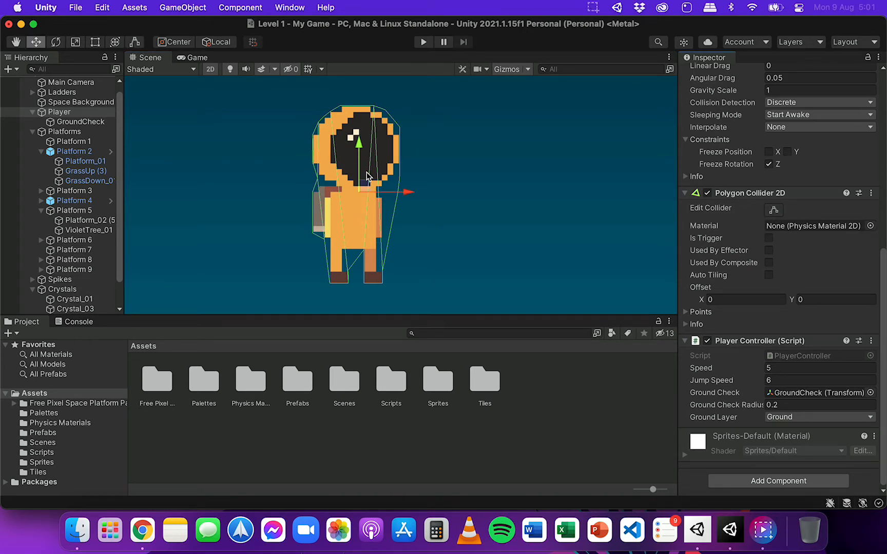
mouse_move(426, 221)
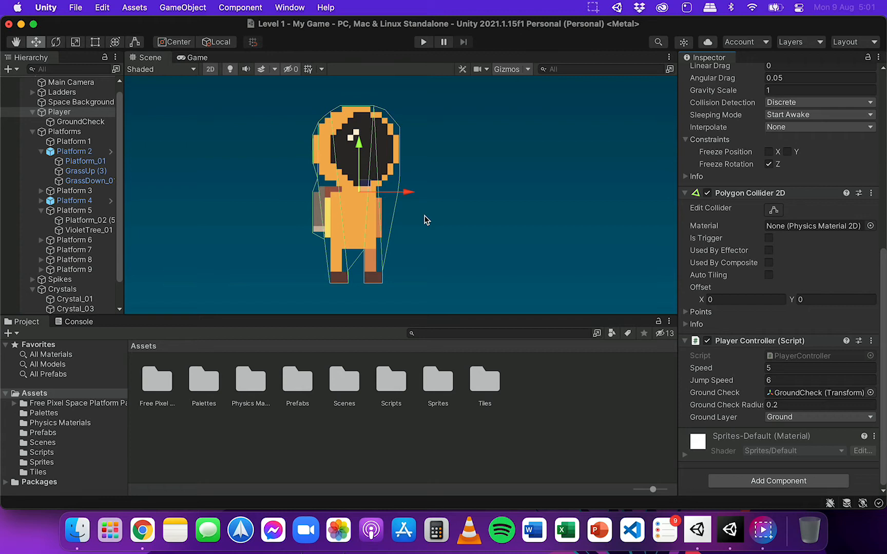
mouse_move(473, 194)
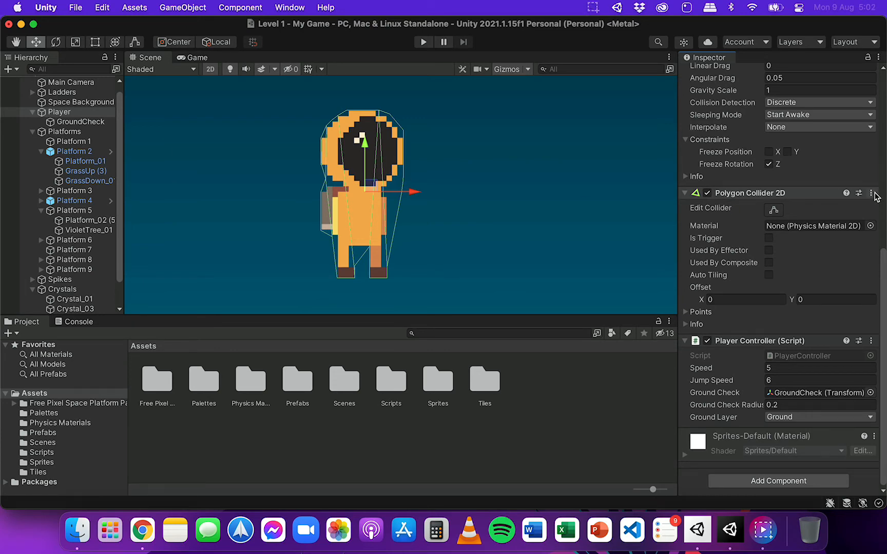
- Replace the Player's Polygon Collider 2D with a Physics 2D Capsule Collider 2D
left_click(873, 193)
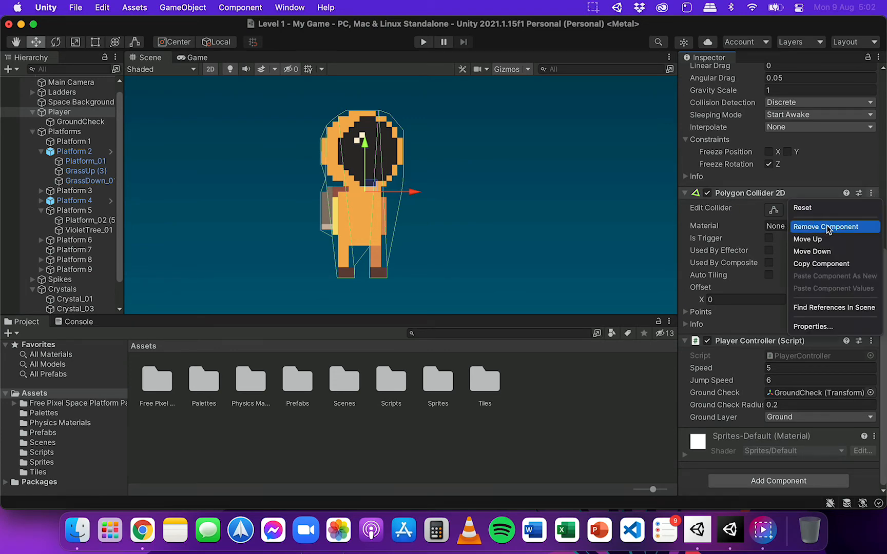
left_click(826, 226)
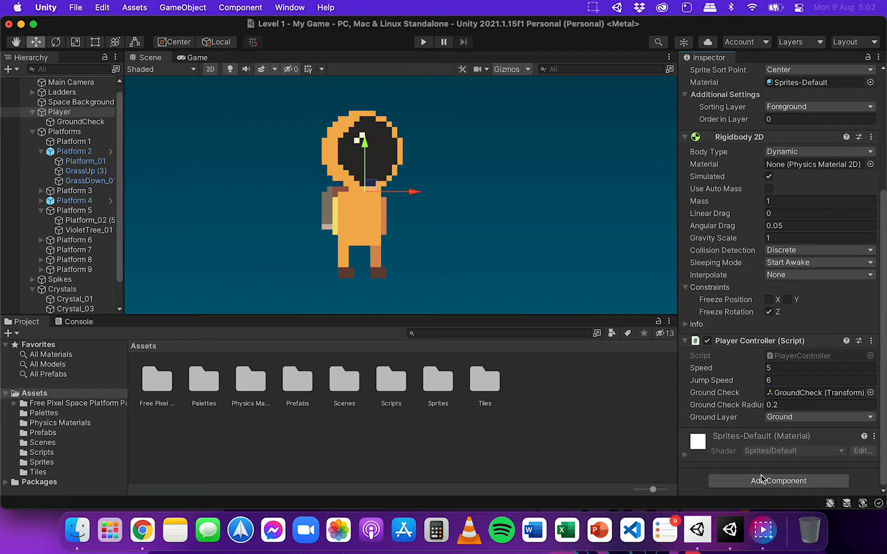
left_click(778, 481)
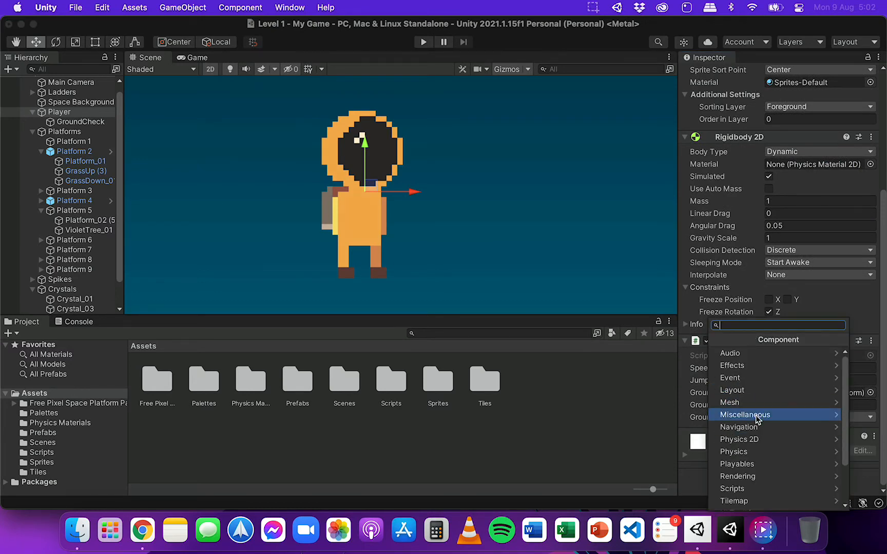
left_click(739, 439)
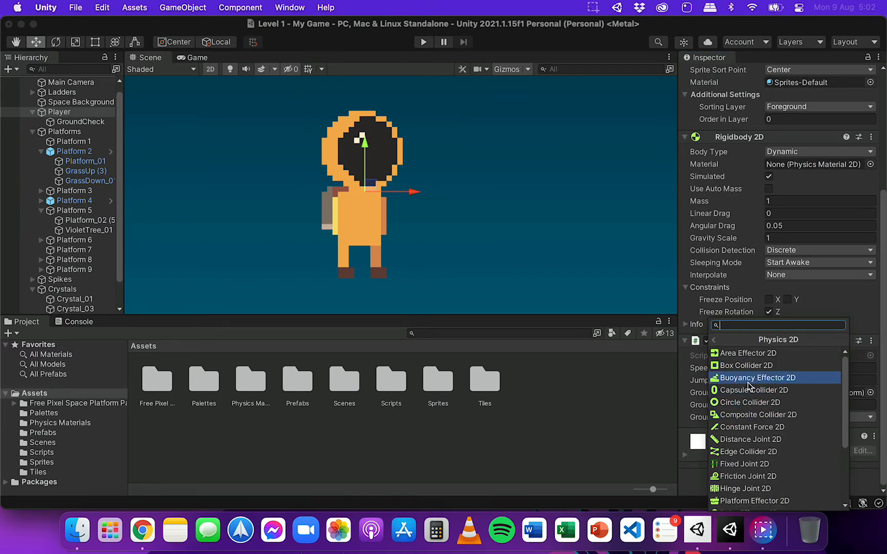
mouse_move(752, 390)
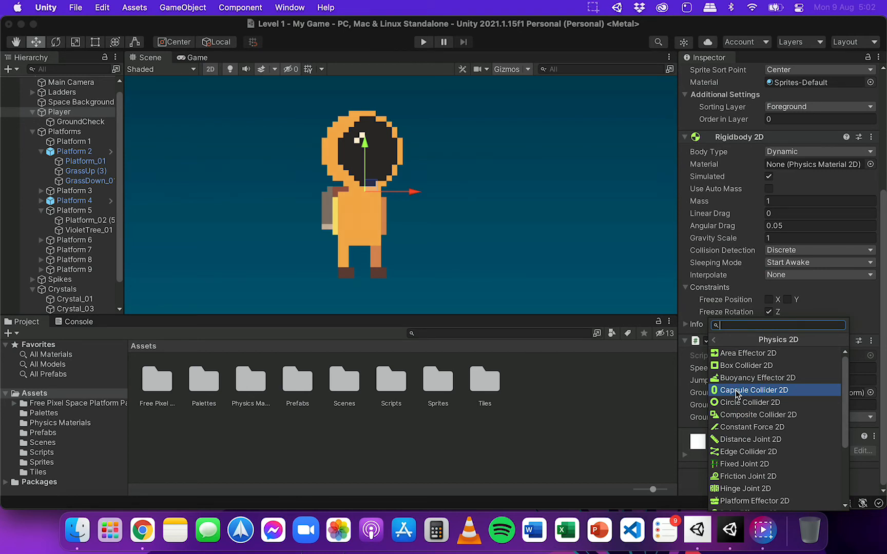
mouse_move(781, 394)
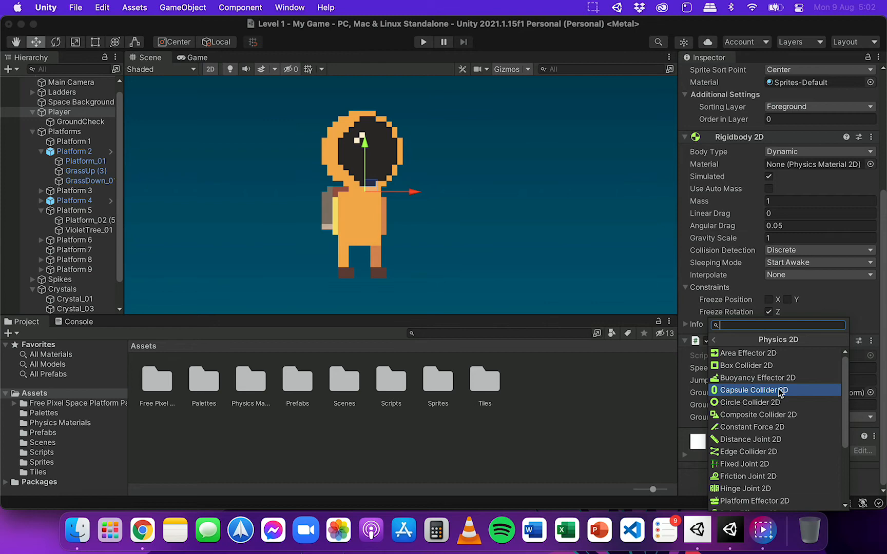
left_click(754, 390)
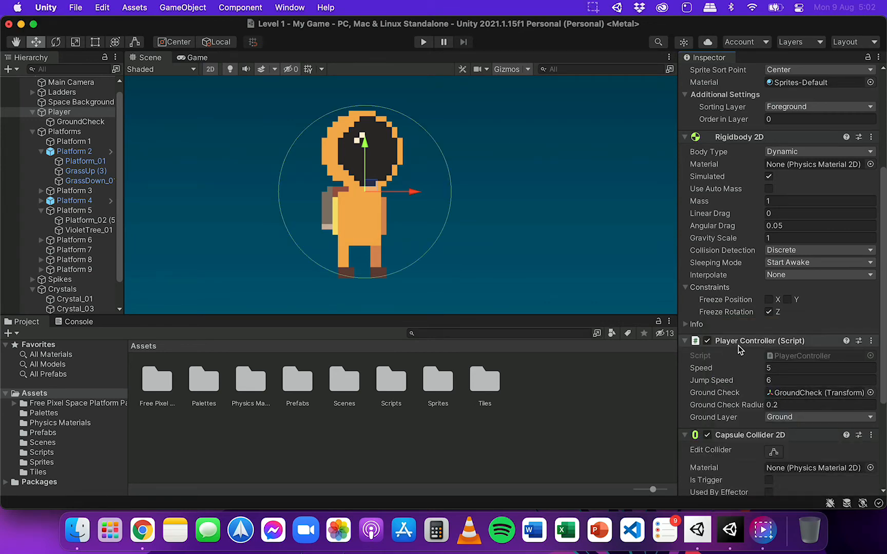
- Scroll the Inspector to the Capsule Collider 2D to fit it around the astronaut
scroll("down", 3)
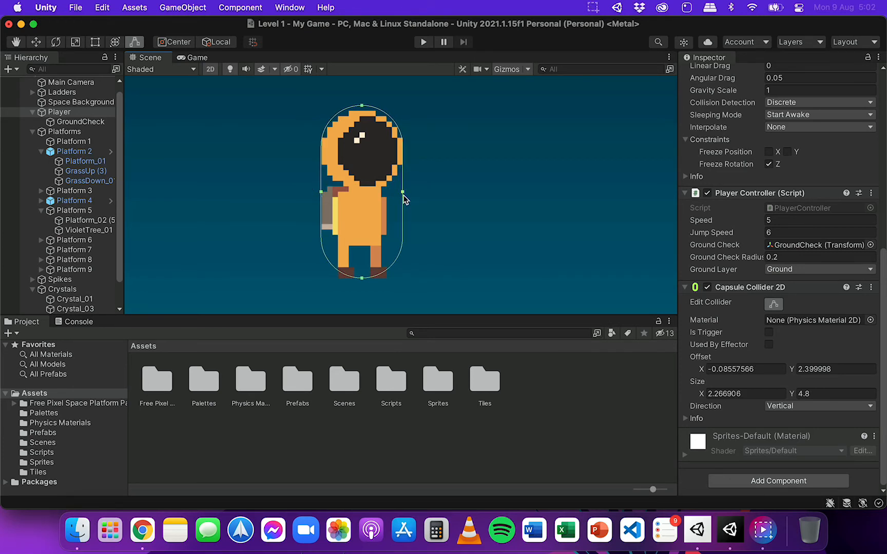
mouse_move(346, 302)
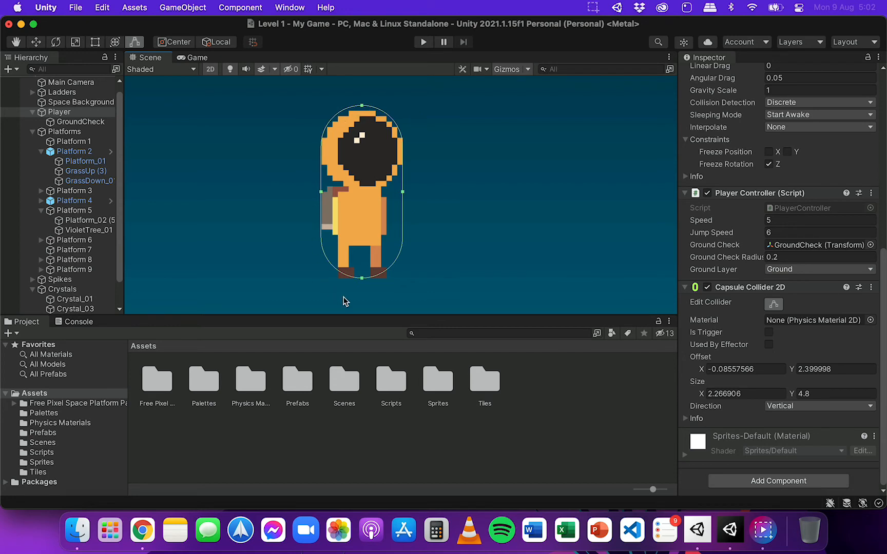
mouse_move(383, 127)
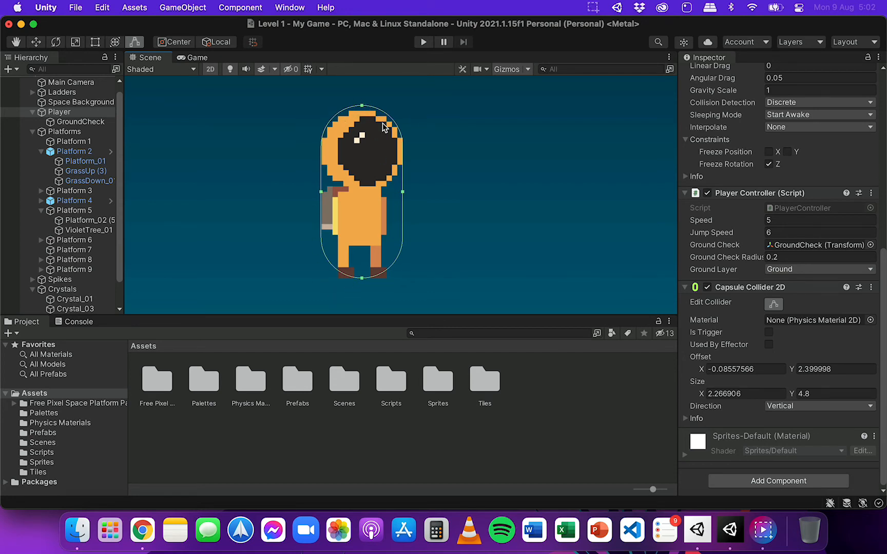
mouse_move(372, 197)
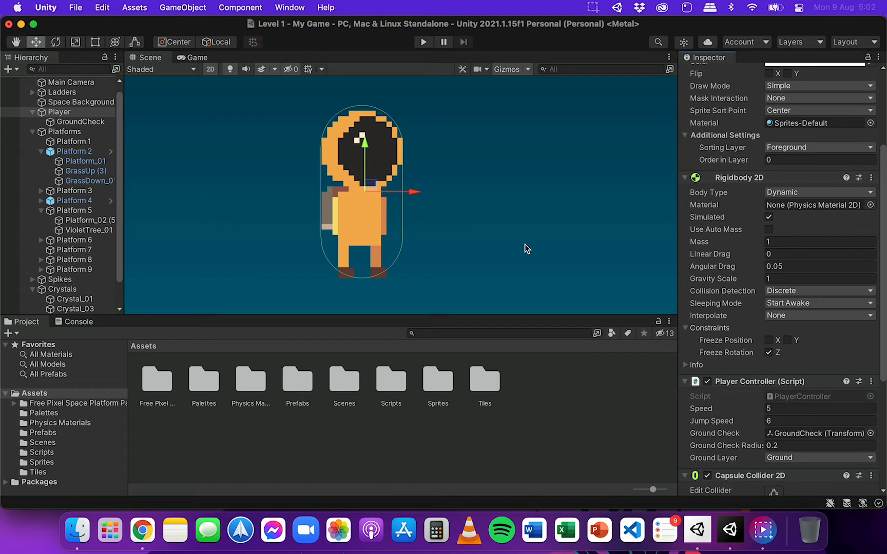
mouse_move(494, 243)
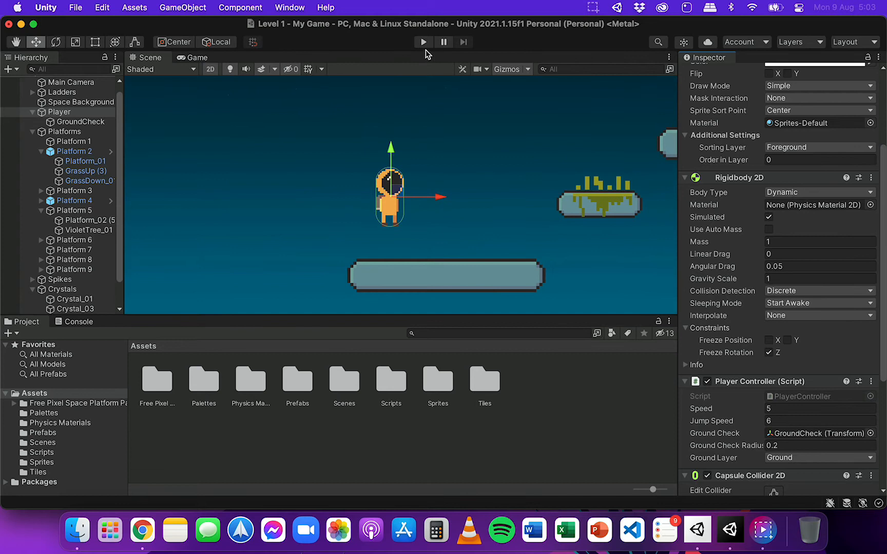
mouse_move(510, 216)
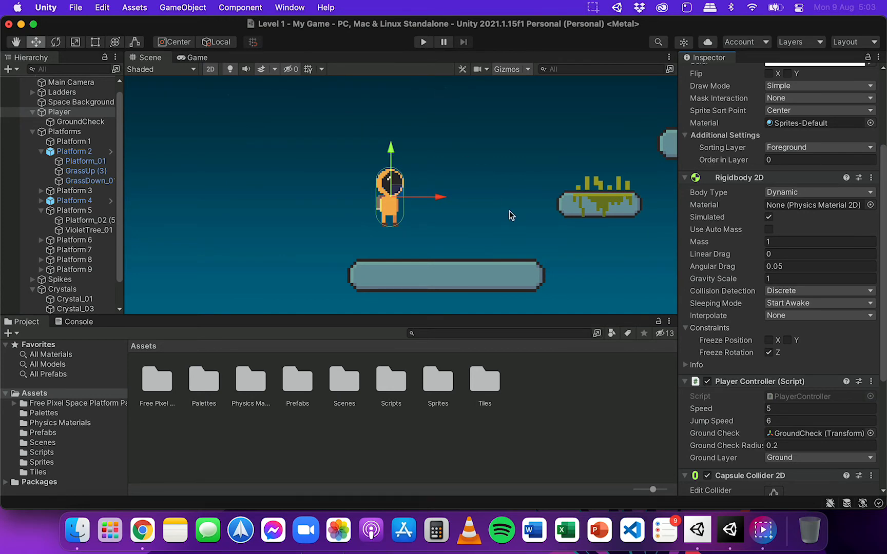
mouse_move(565, 312)
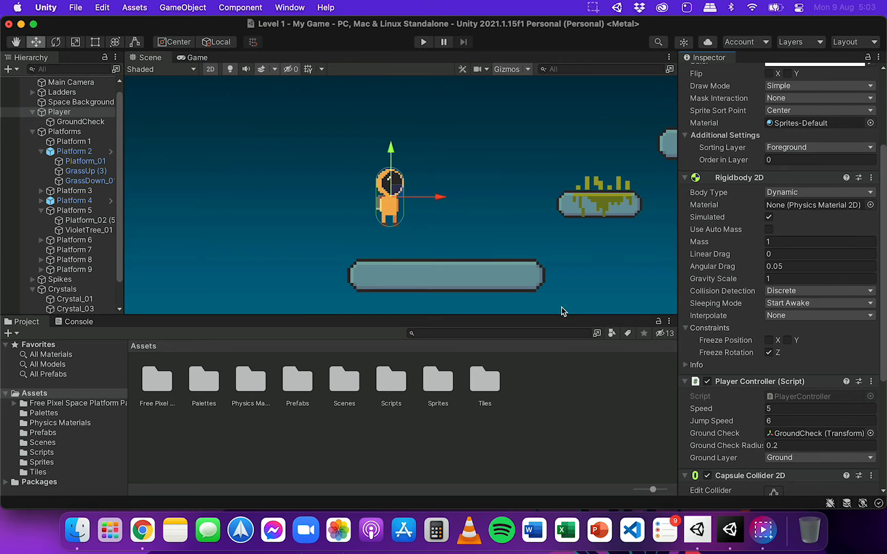
mouse_move(464, 133)
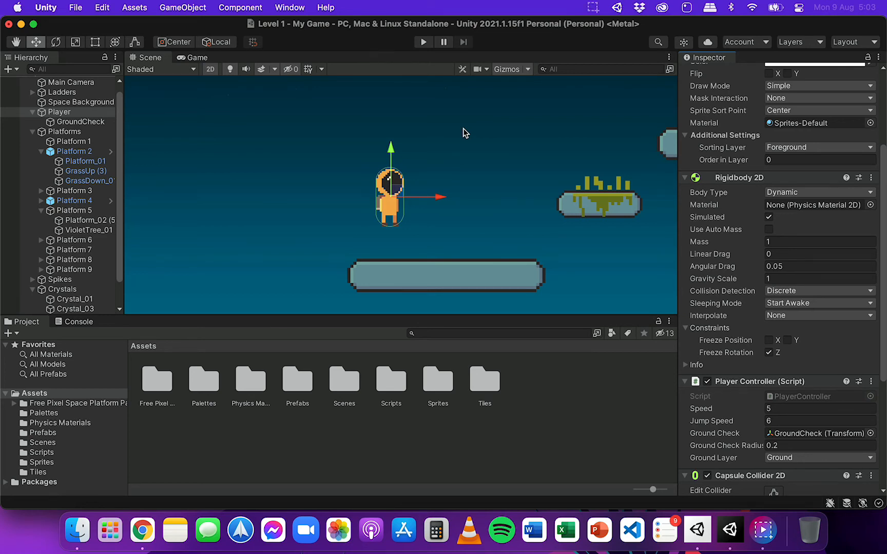
mouse_move(266, 294)
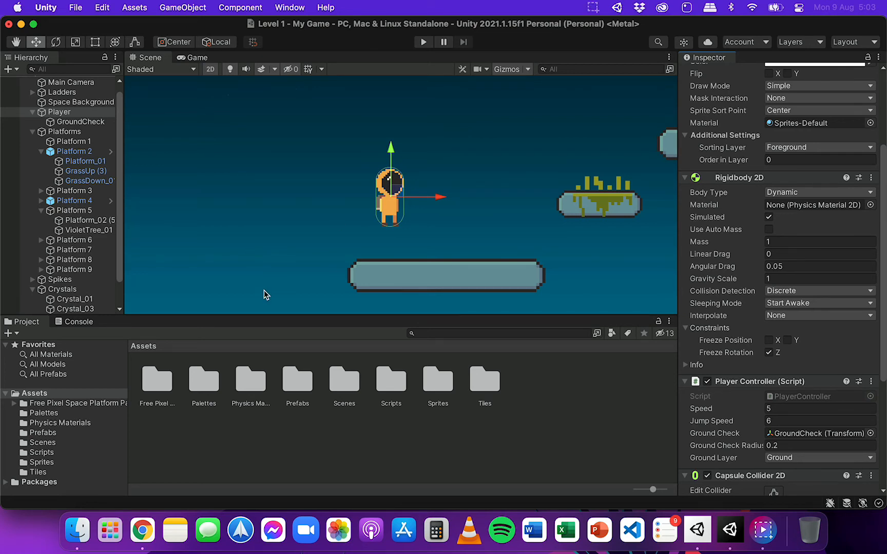
mouse_move(253, 384)
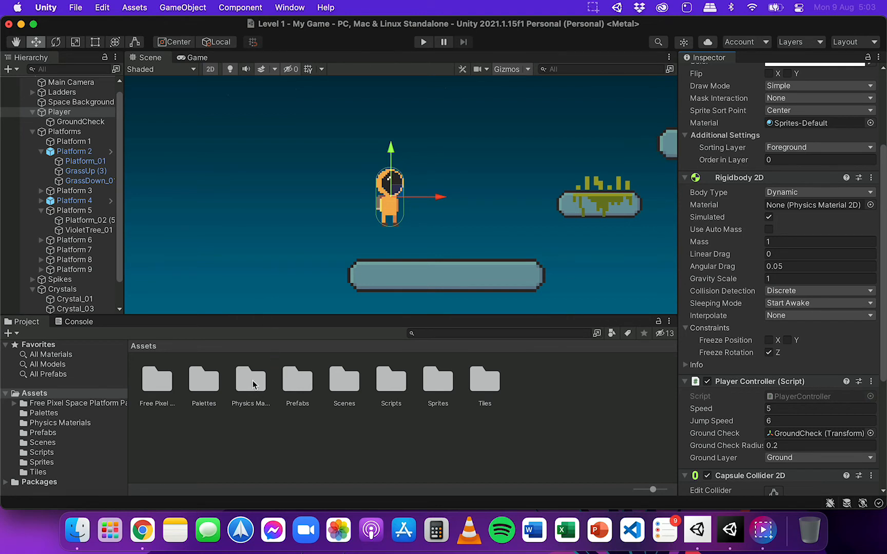
- Open the Physics Materials folder, which holds the Bouncy material
double_click(250, 379)
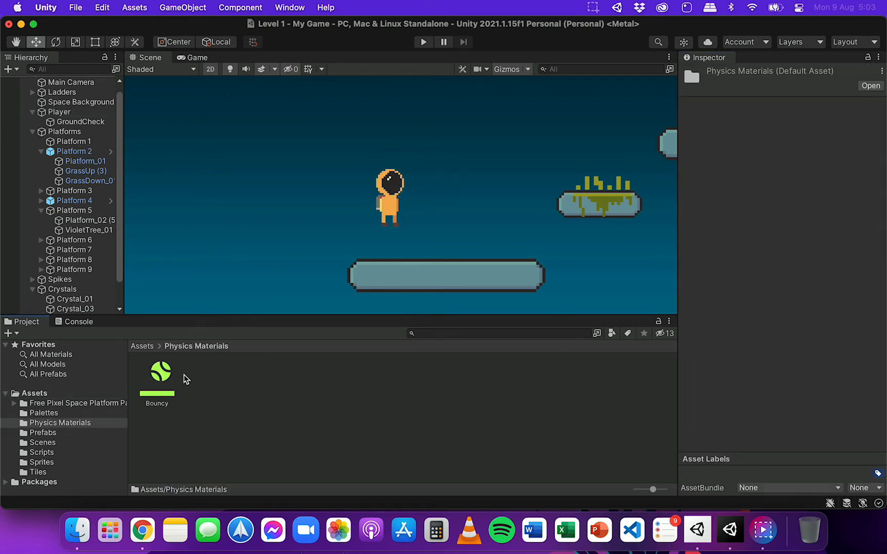
mouse_move(209, 384)
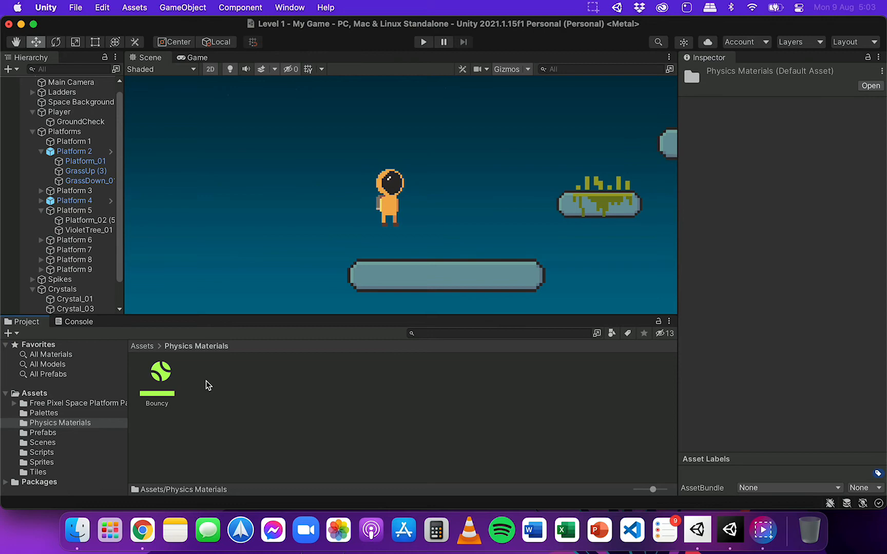
mouse_move(205, 327)
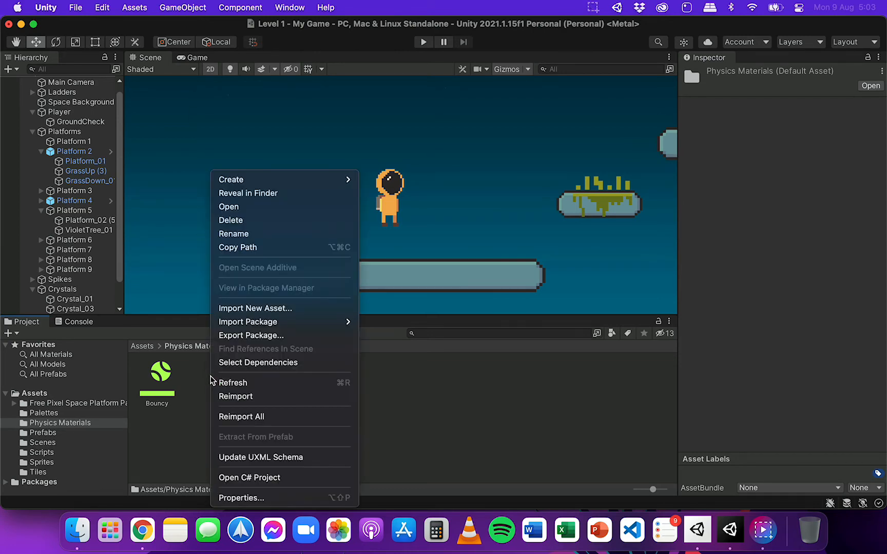
- Create a Physics Material 2D named 'Slippery' beside Bouncy
left_click(231, 179)
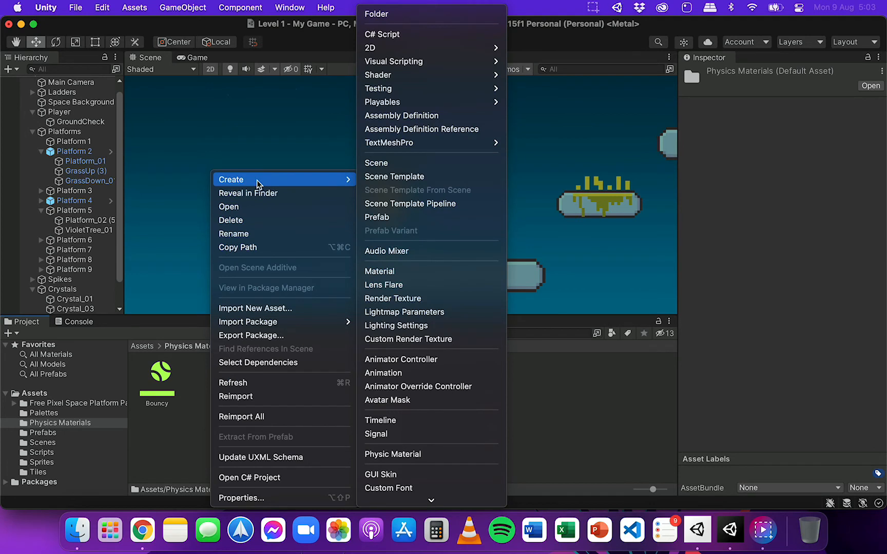
mouse_move(371, 48)
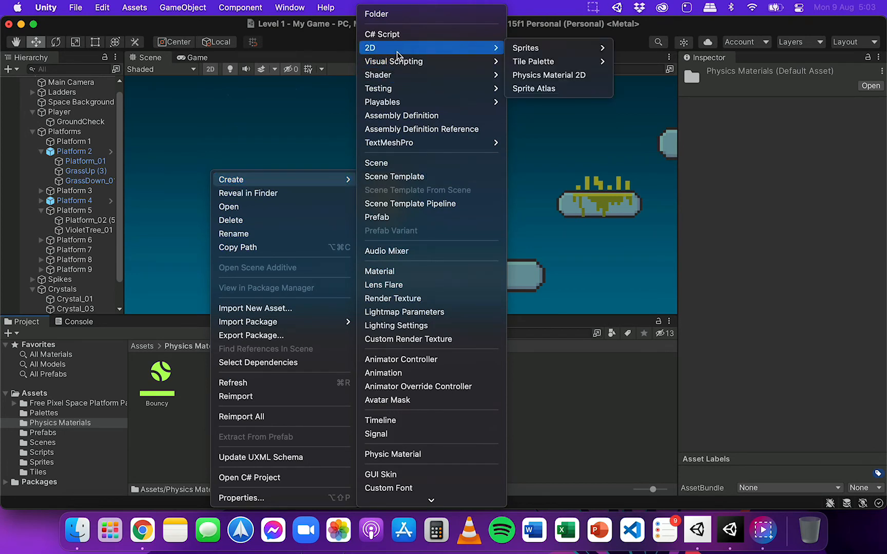
mouse_move(547, 76)
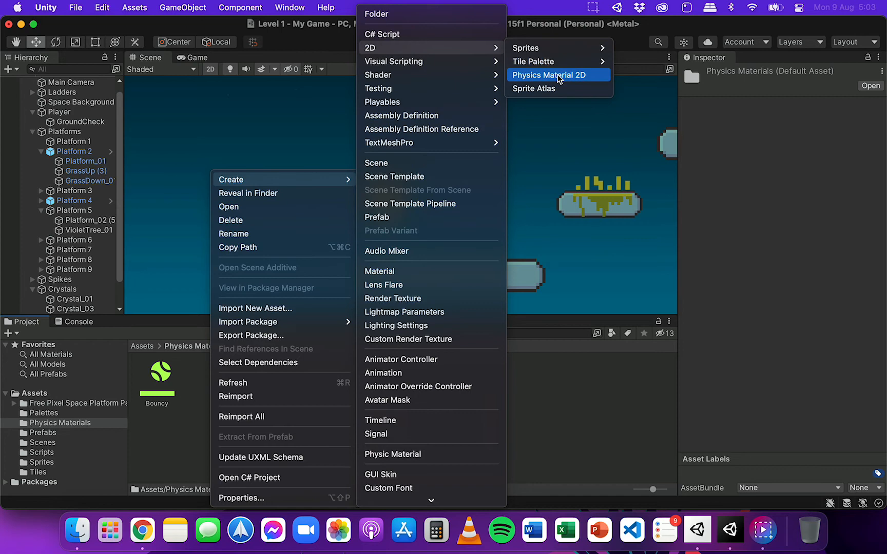
left_click(547, 74)
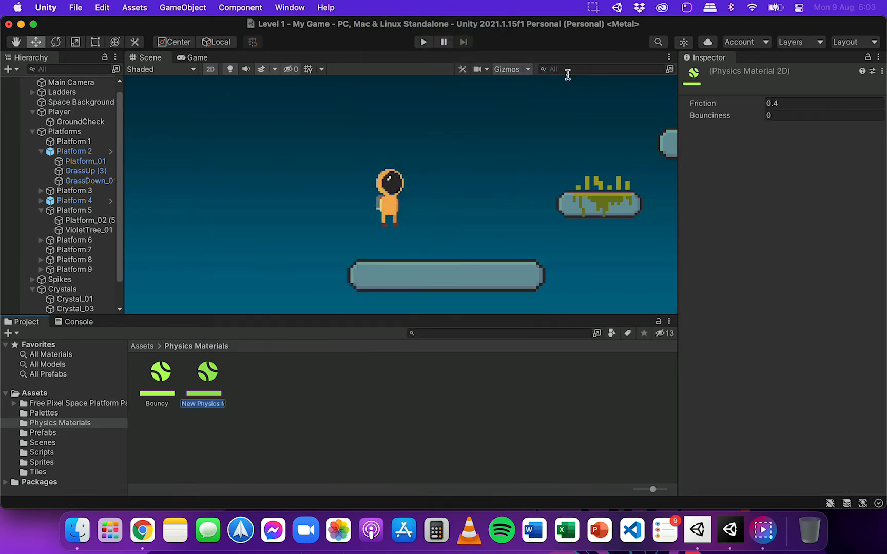
type("Slippery")
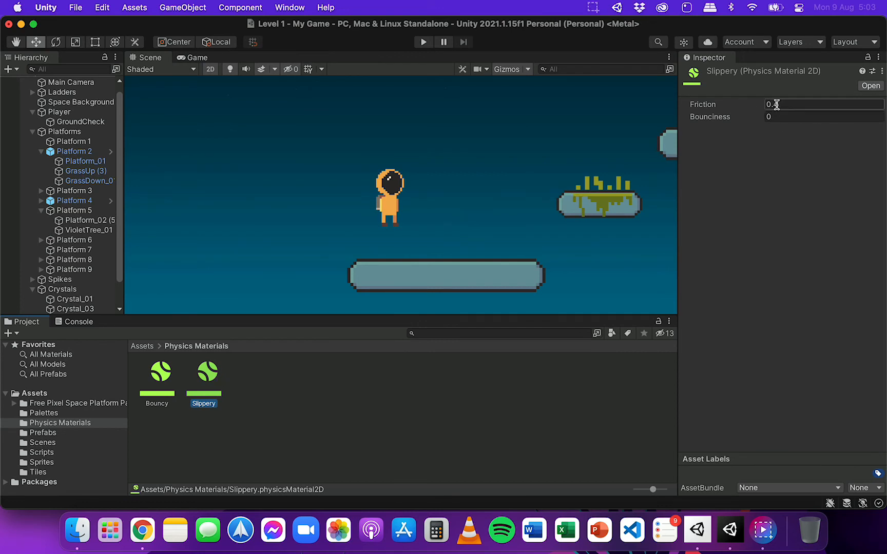
- Set the Slippery material's Friction to 0, leaving Bounciness at 0
type("0.4")
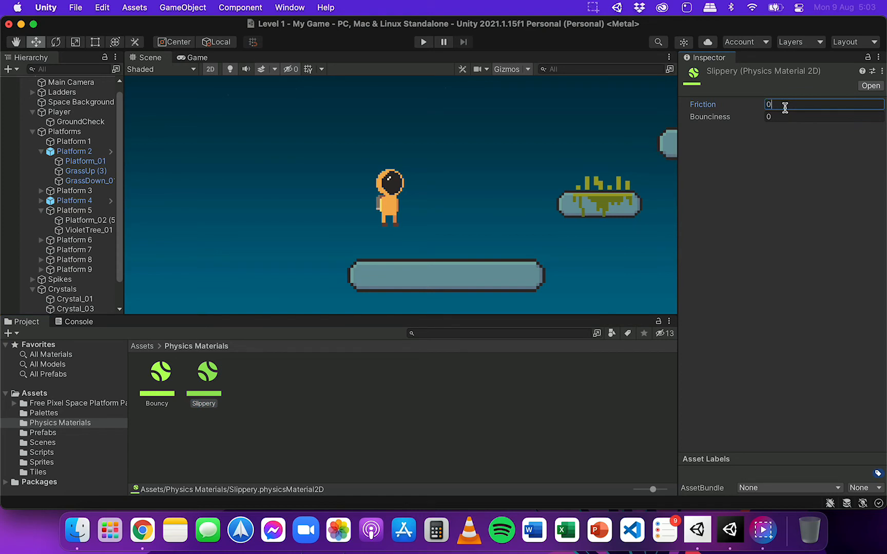
mouse_move(654, 226)
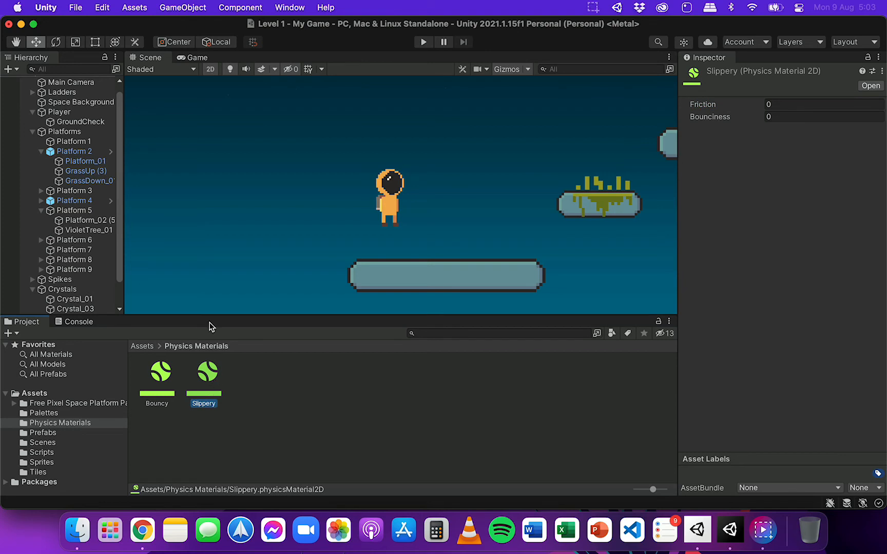
mouse_move(569, 224)
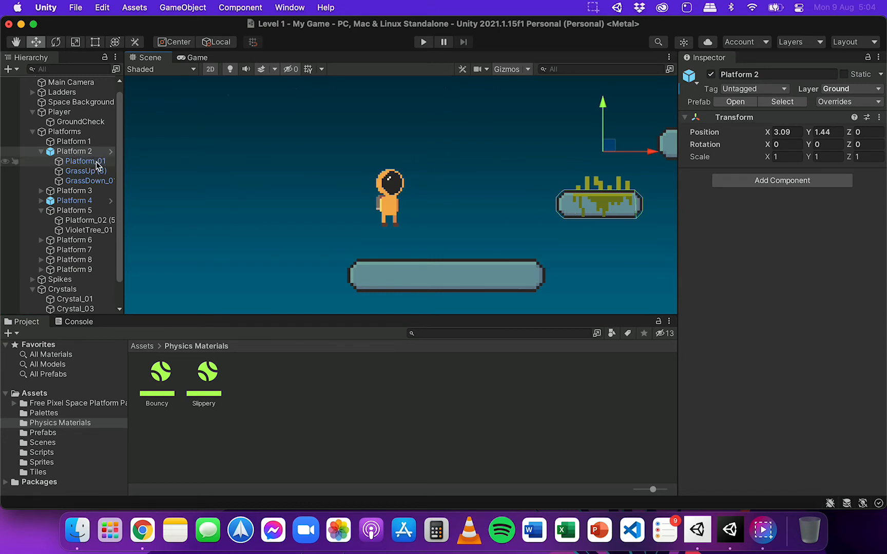
- Assign Slippery to Platform_01's Polygon Collider 2D material and start Play mode
left_click(86, 161)
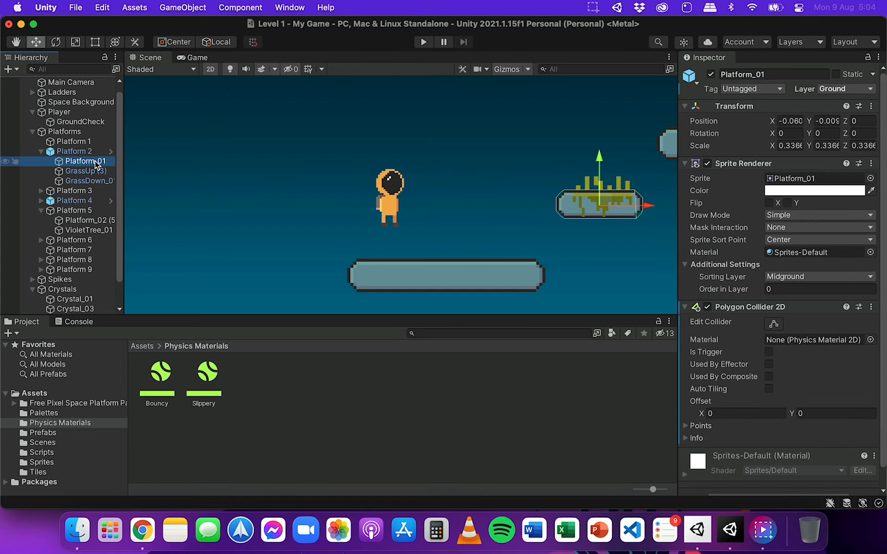
mouse_move(599, 204)
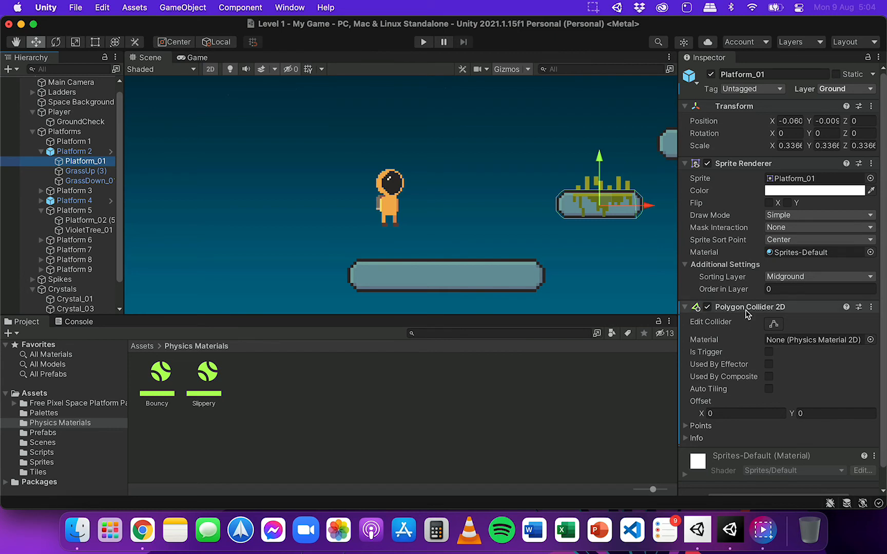
mouse_move(775, 334)
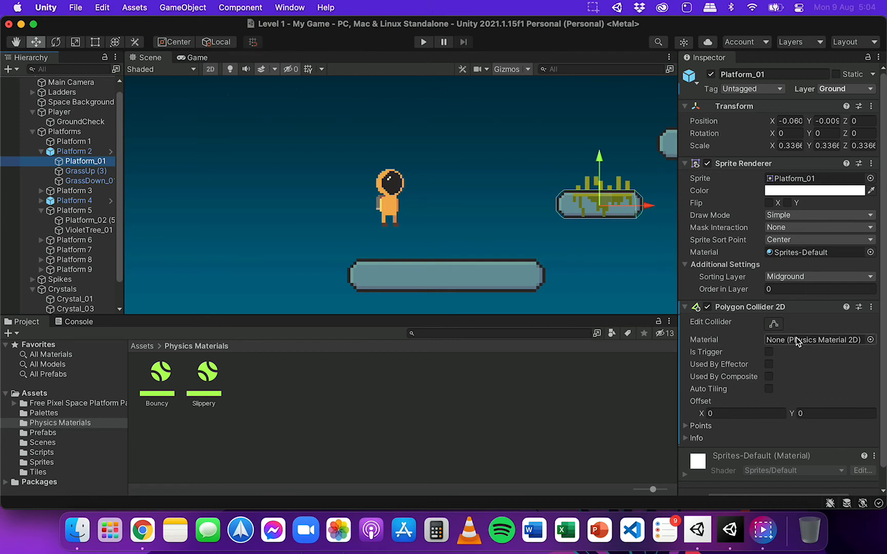
left_click(204, 371)
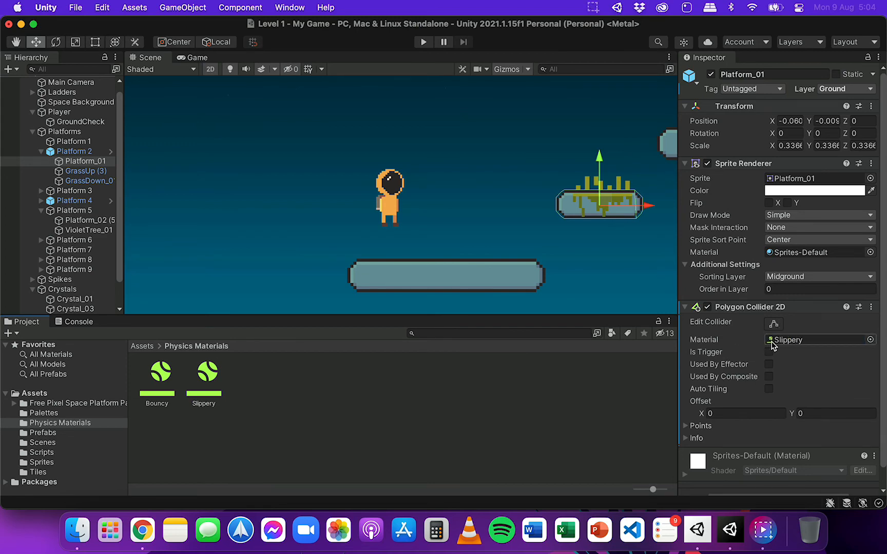
left_click(423, 42)
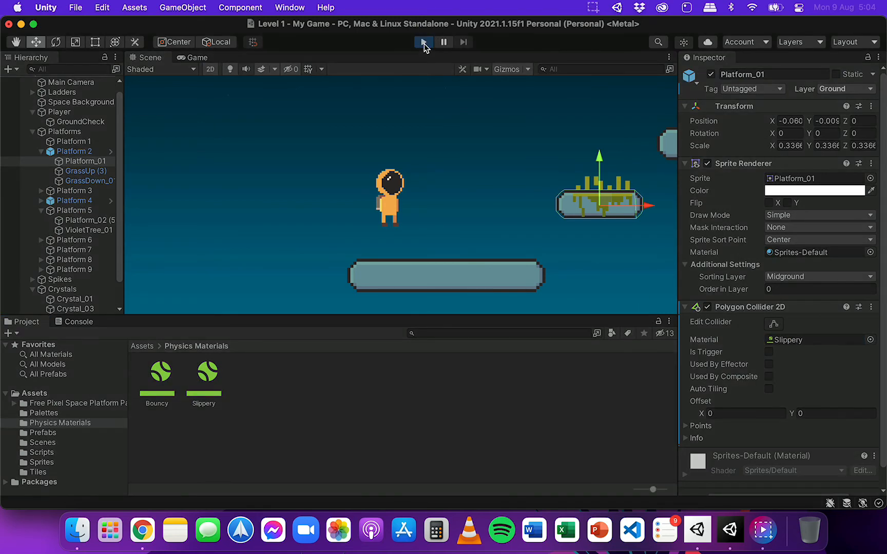
- Play-test the player dropping past the slippery platform edge, then stop
left_click(423, 42)
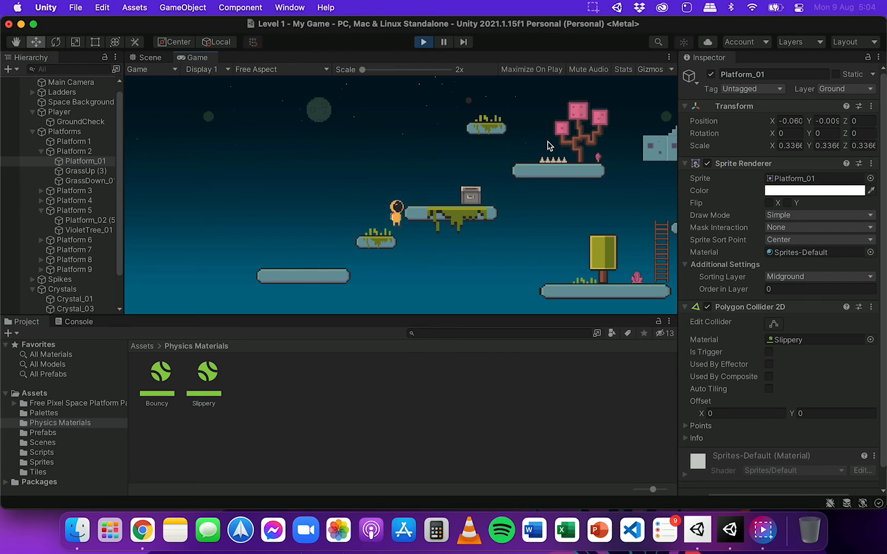
mouse_move(384, 275)
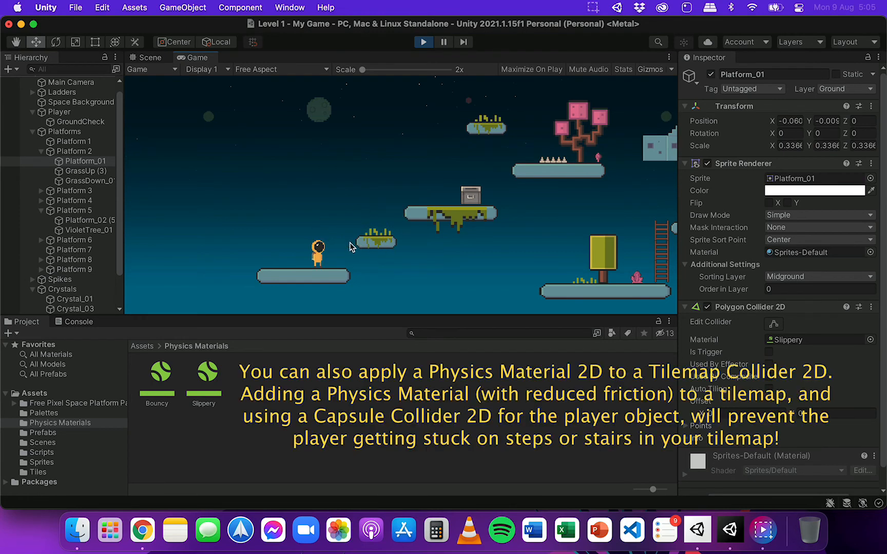
mouse_move(400, 149)
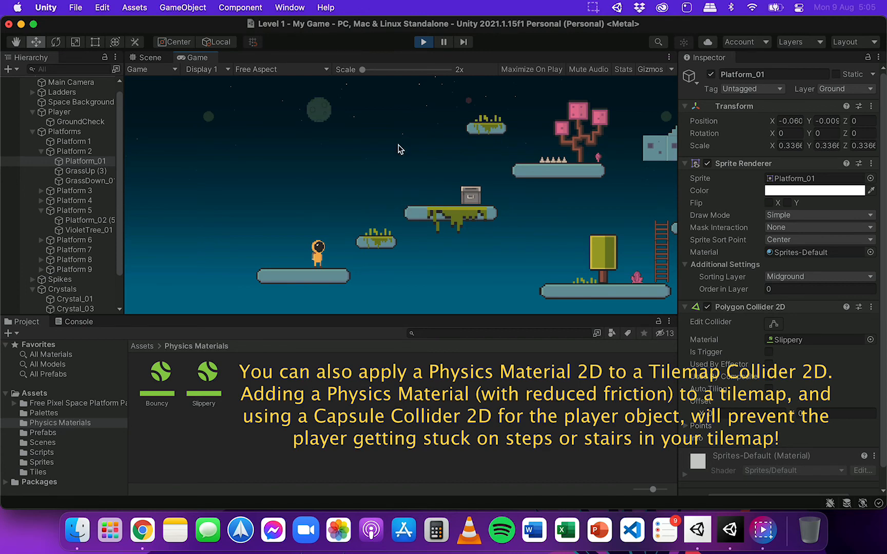
left_click(149, 57)
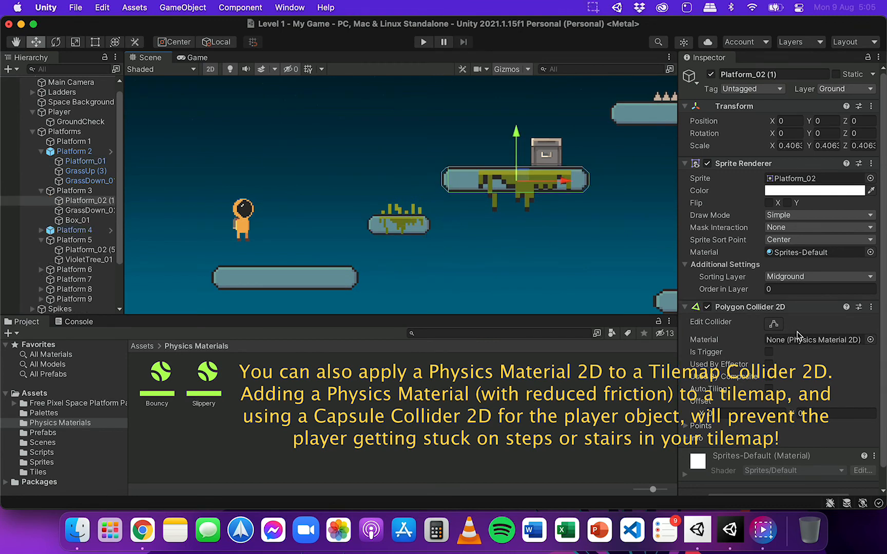
mouse_move(218, 406)
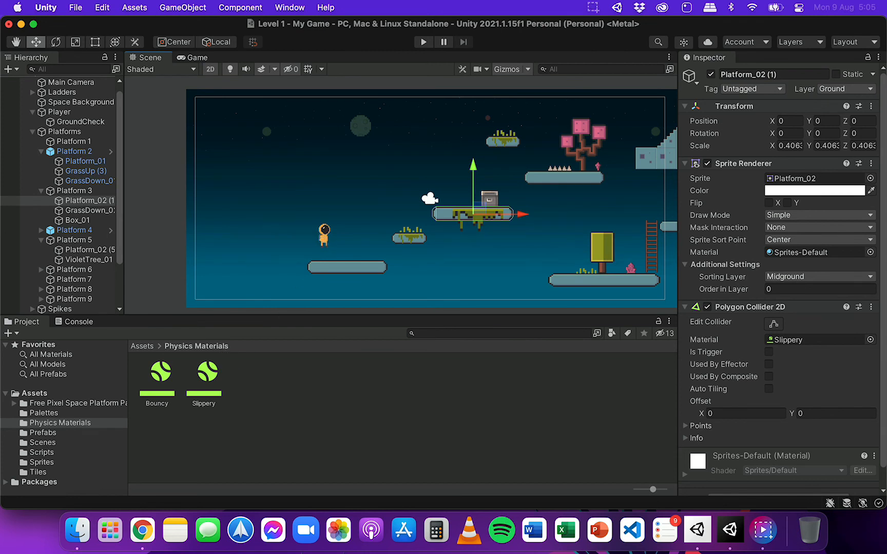
- Assign the Slippery material to Platform 1's Polygon Collider 2D, then select the Player
left_click(74, 141)
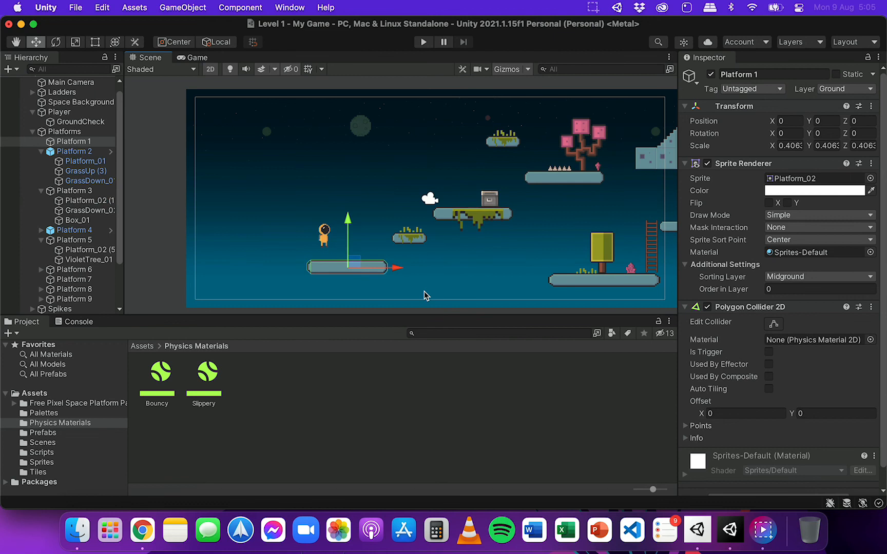
mouse_move(218, 373)
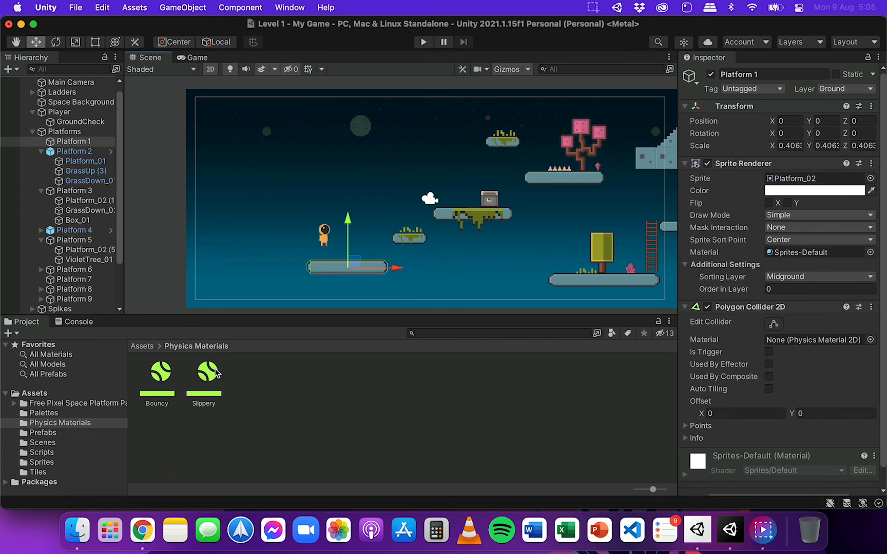
left_click(812, 339)
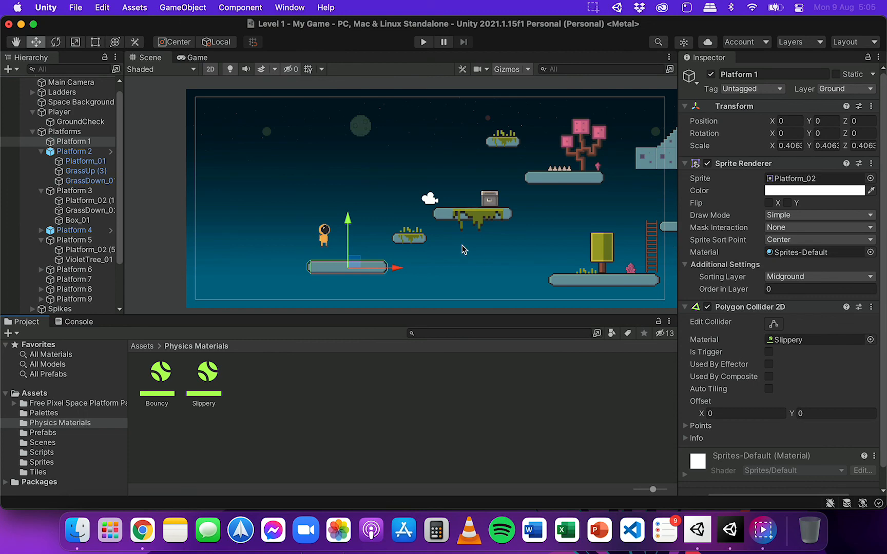
left_click(58, 112)
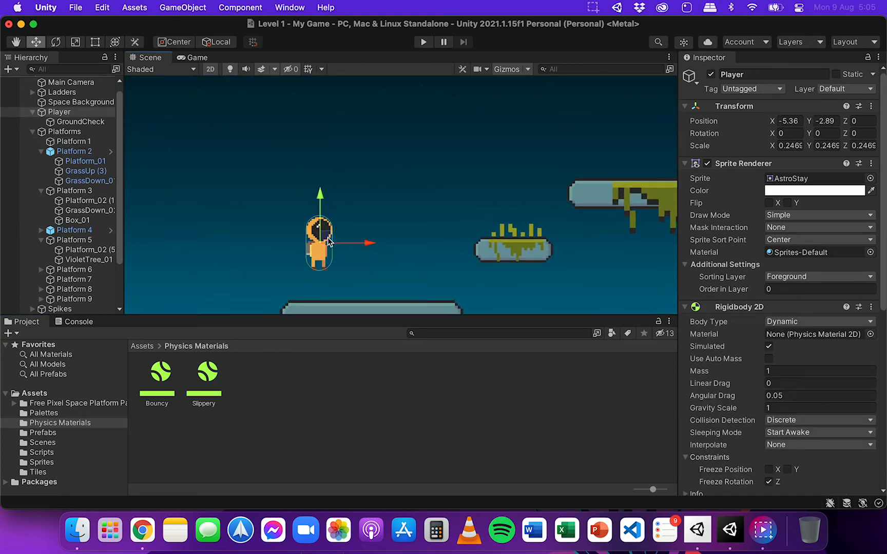
mouse_move(325, 265)
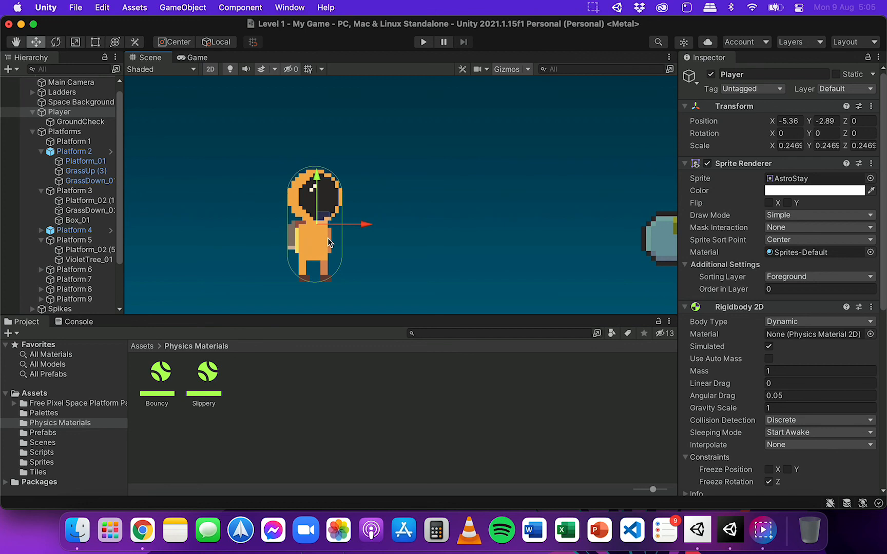
mouse_move(328, 170)
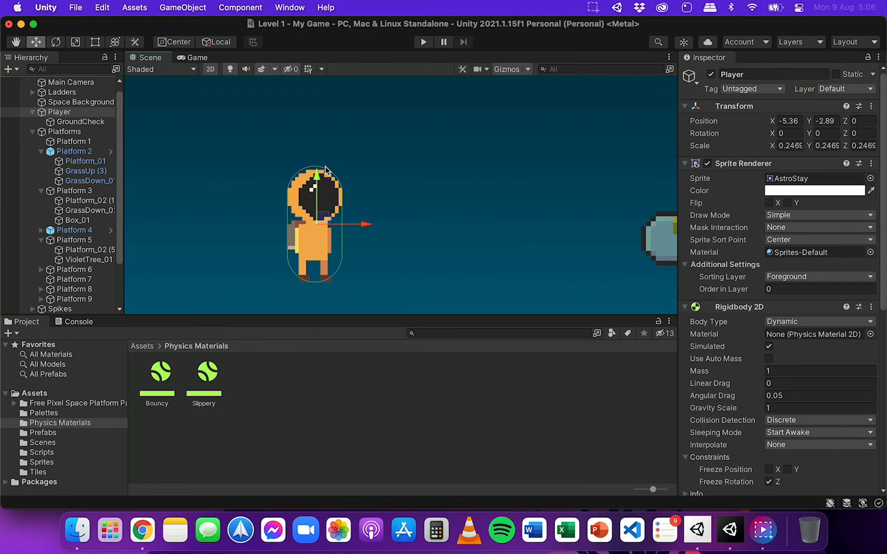
mouse_move(329, 295)
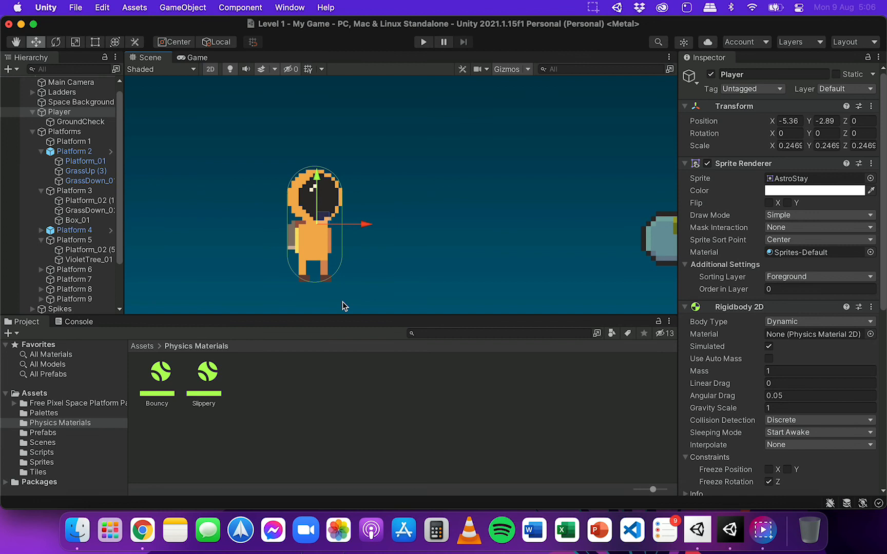
mouse_move(342, 206)
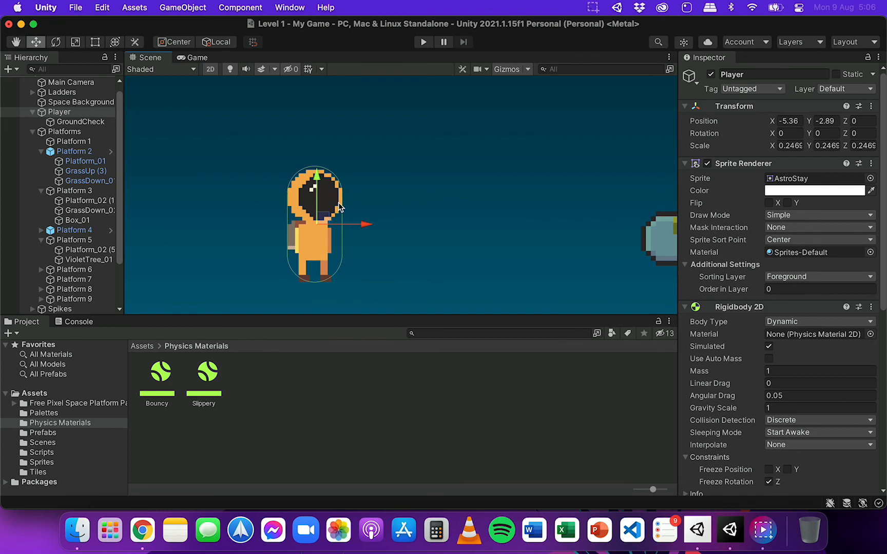